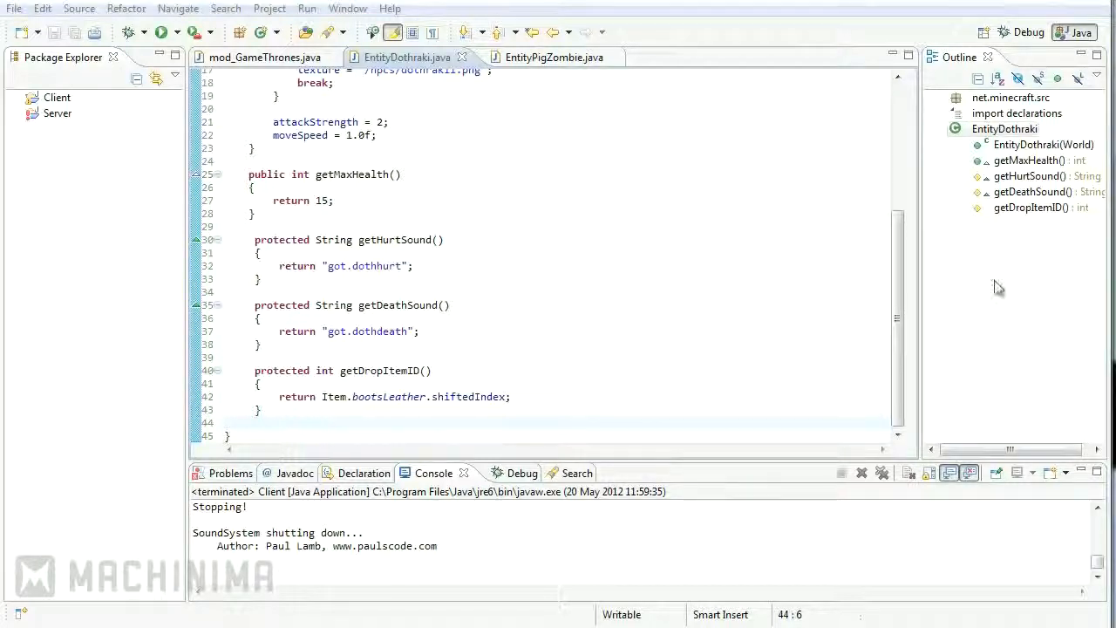
Review EntityPigZombie's held-item line using swordGold as a reference.
{"action": "left_click", "coordinate": [554, 56]}
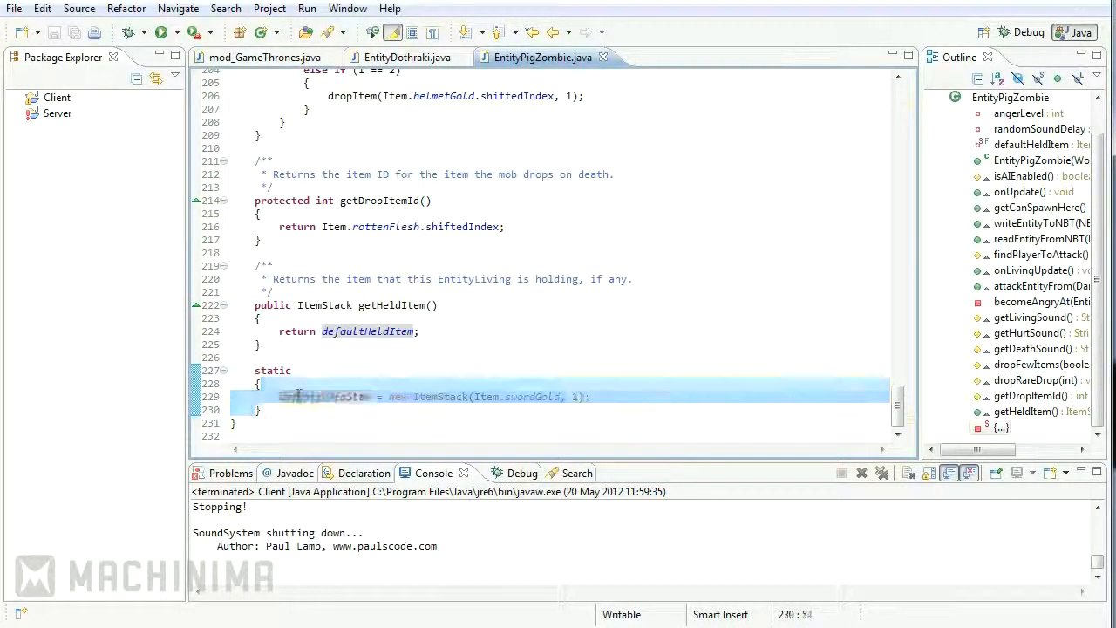
{"action": "left_click", "coordinate": [413, 396]}
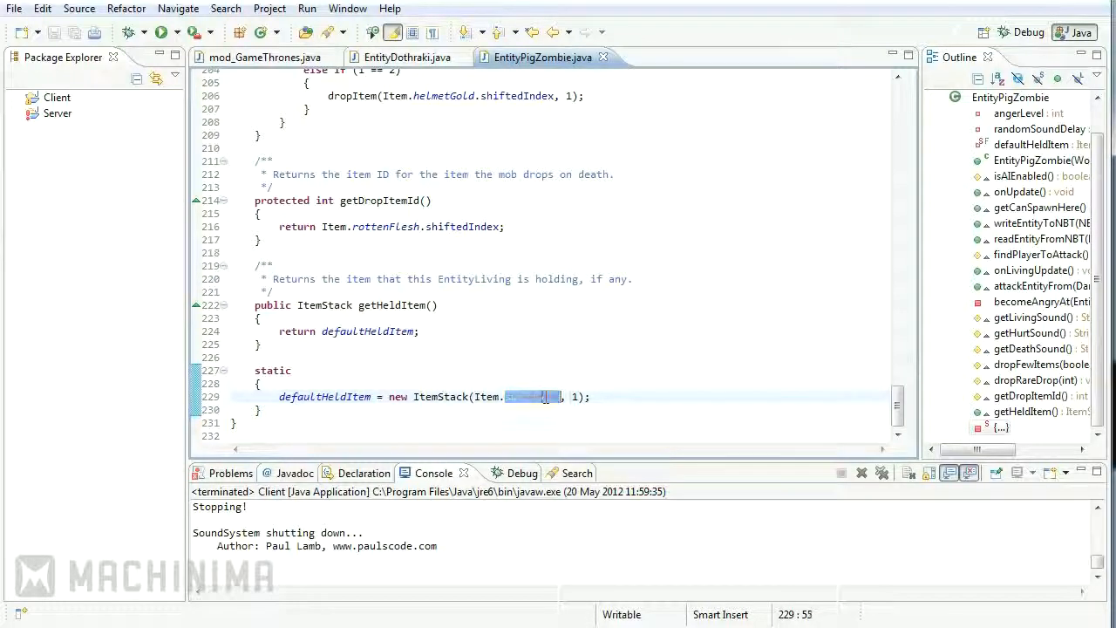
{"action": "type", "text": "swordGold"}
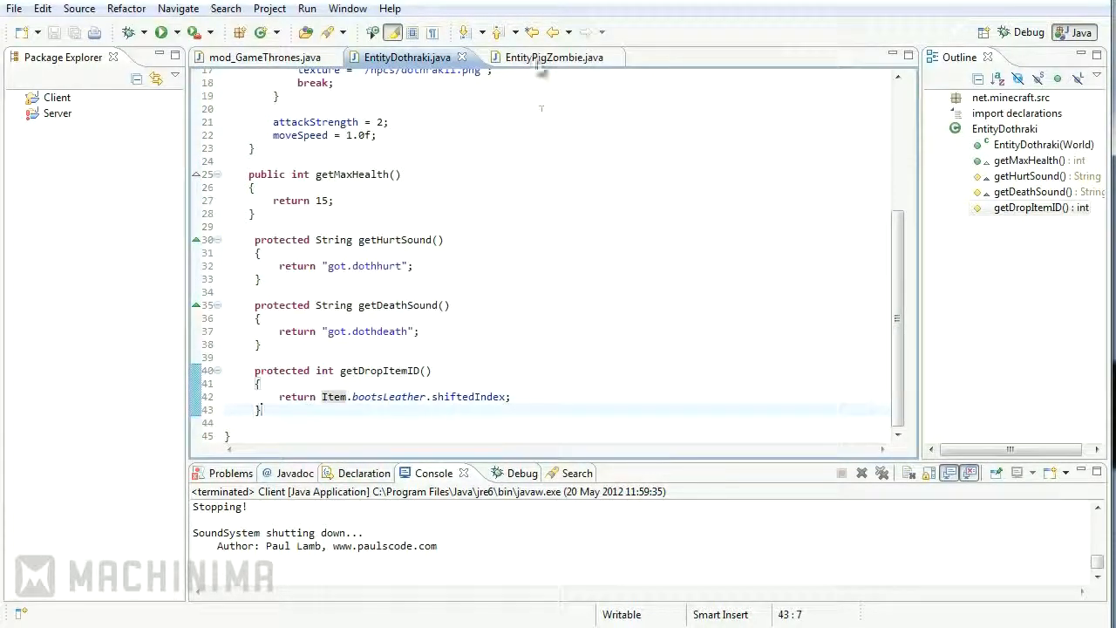
Start a 'public Ite...' declaration after getDropItemID in EntityDothraki.
{"action": "left_click", "coordinate": [542, 56]}
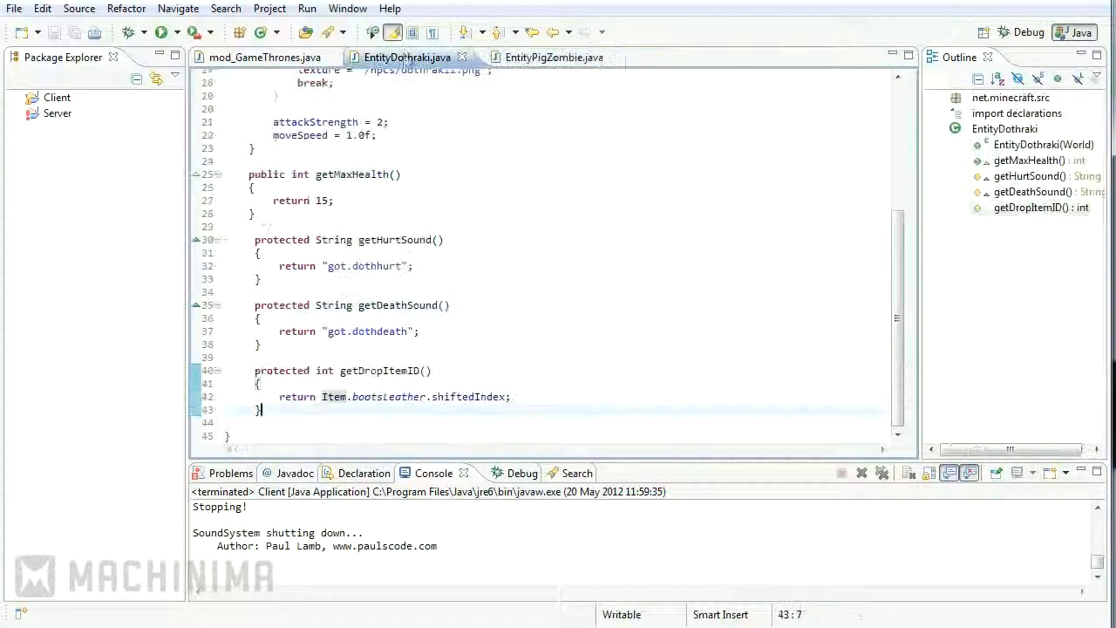
{"action": "type", "text": "pubkkl"}
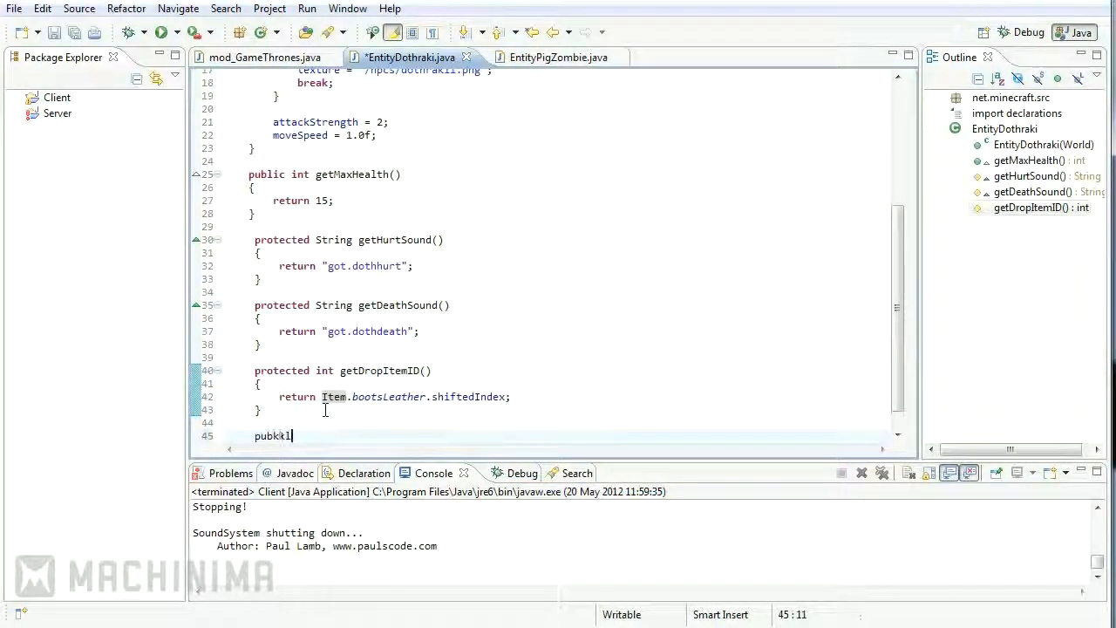
{"action": "type", "text": "public ItemSta"}
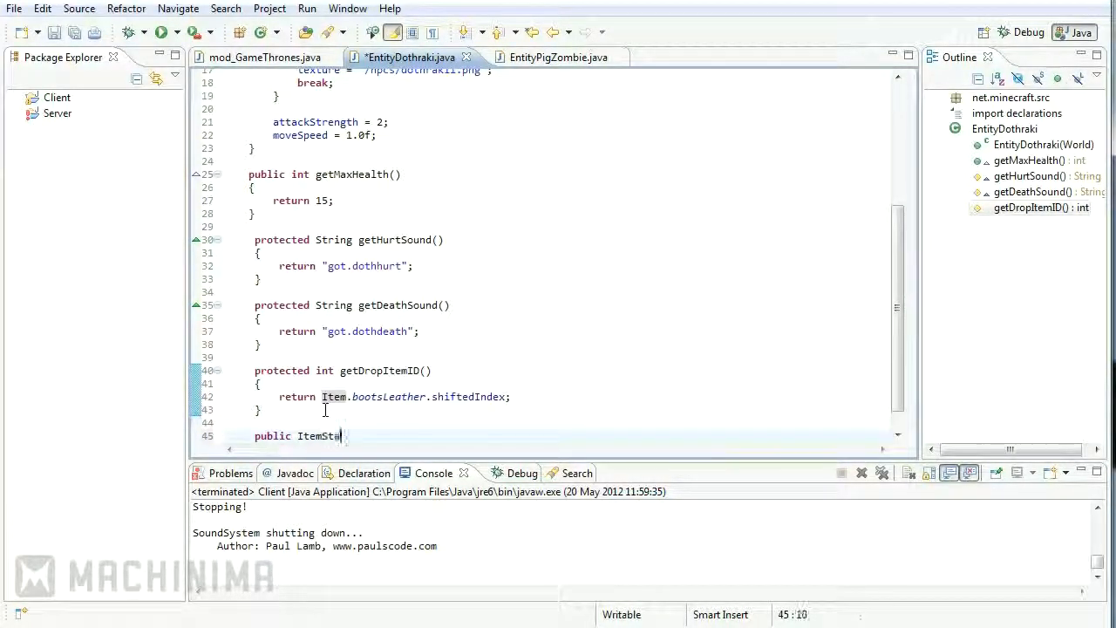
{"action": "type", "text": "ck"}
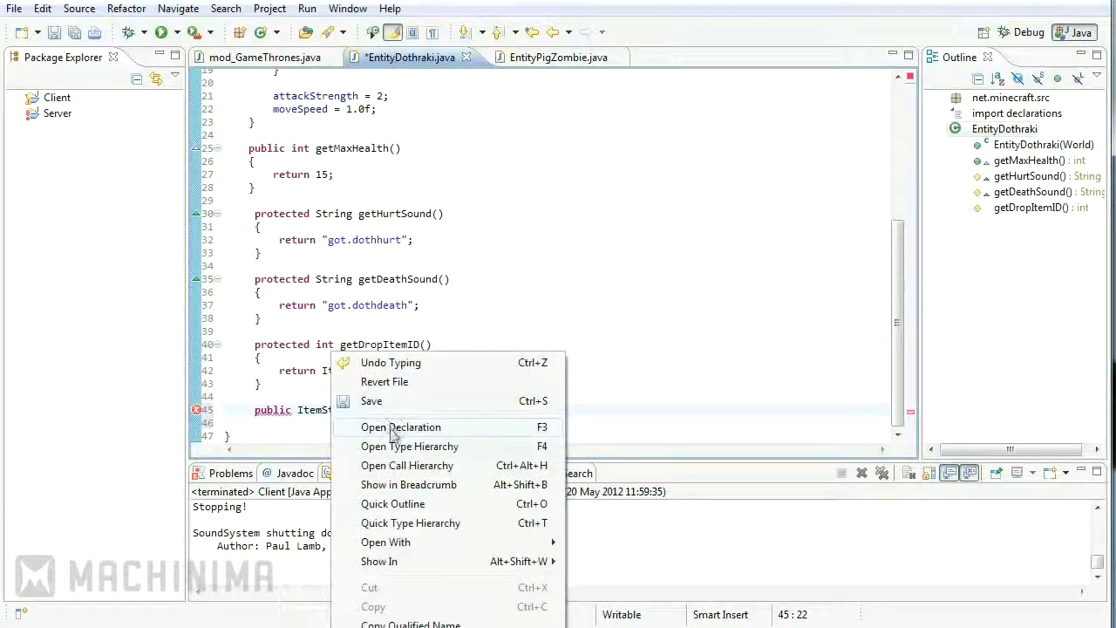
{"action": "left_click", "coordinate": [401, 425]}
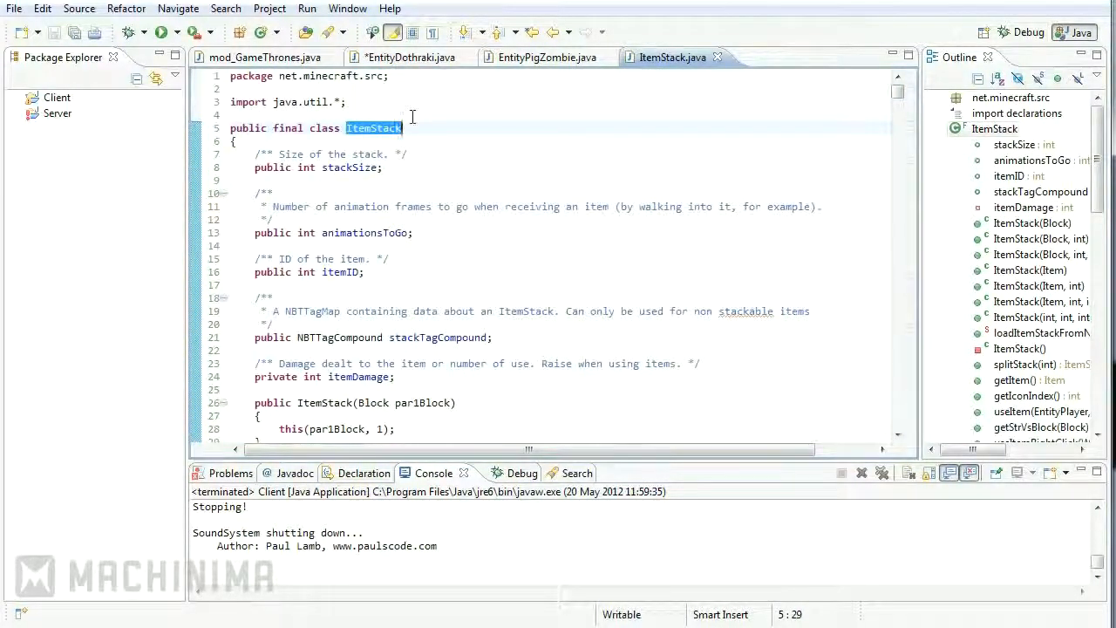
{"action": "left_click", "coordinate": [381, 167]}
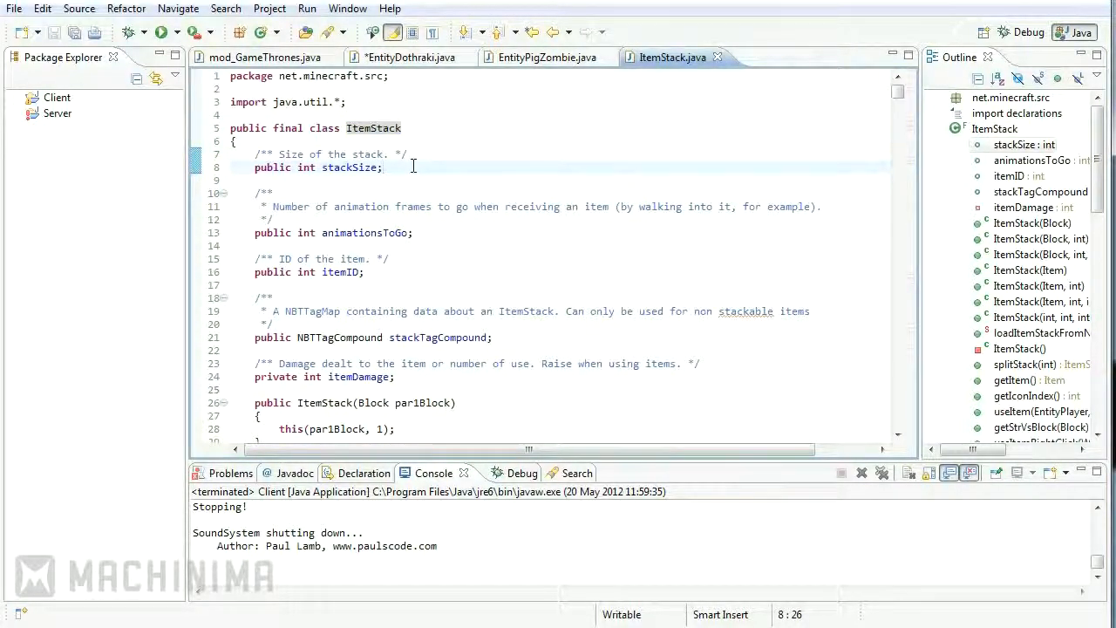
{"action": "left_click", "coordinate": [410, 56]}
{"action": "type", "text": "public ItemStack"}
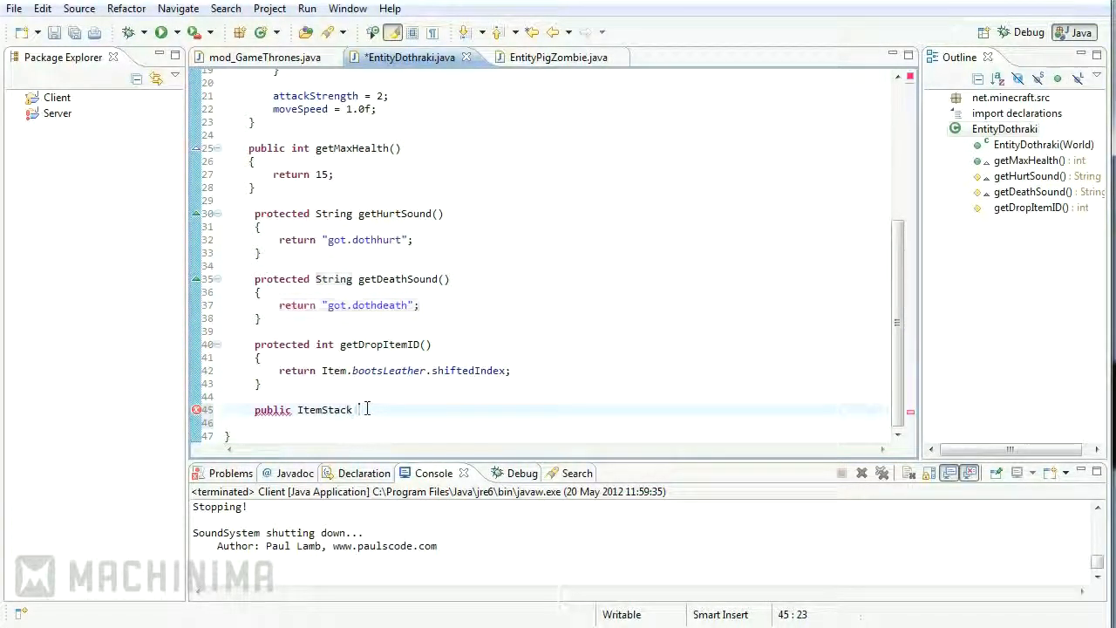
Name the method getHeldItem() and declare 'ItemStack stack = new ItemStack(Item.bucketEmpty);'.
{"action": "left_click", "coordinate": [546, 56]}
{"action": "type", "text": " get"}
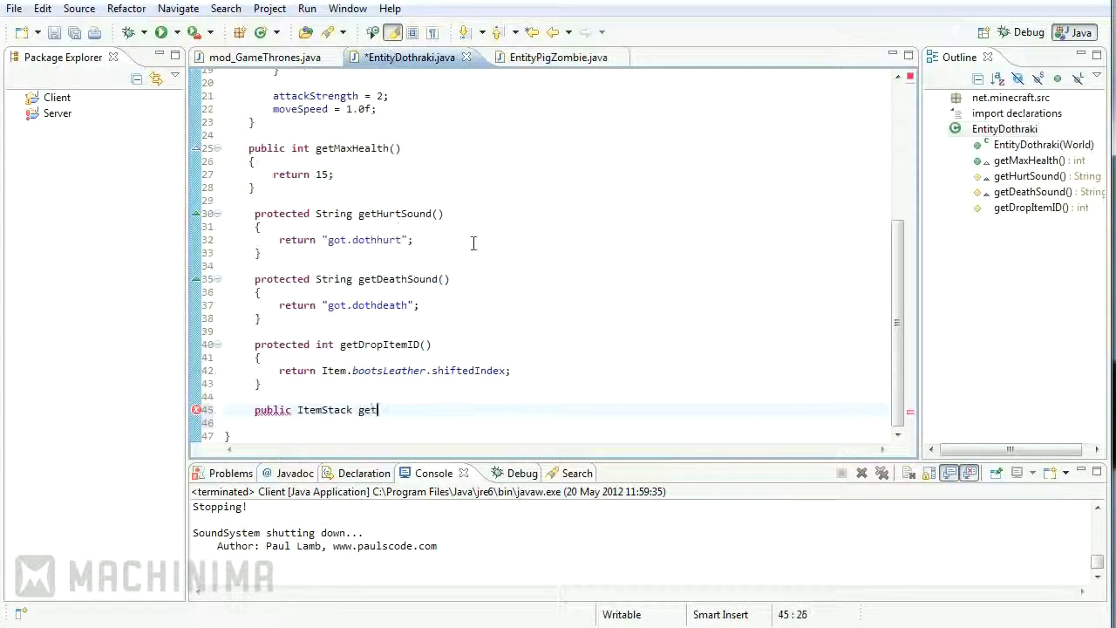
{"action": "type", "text": "HeldItem()"}
{"action": "left_click", "coordinate": [556, 422]}
{"action": "type", "text": "{"}
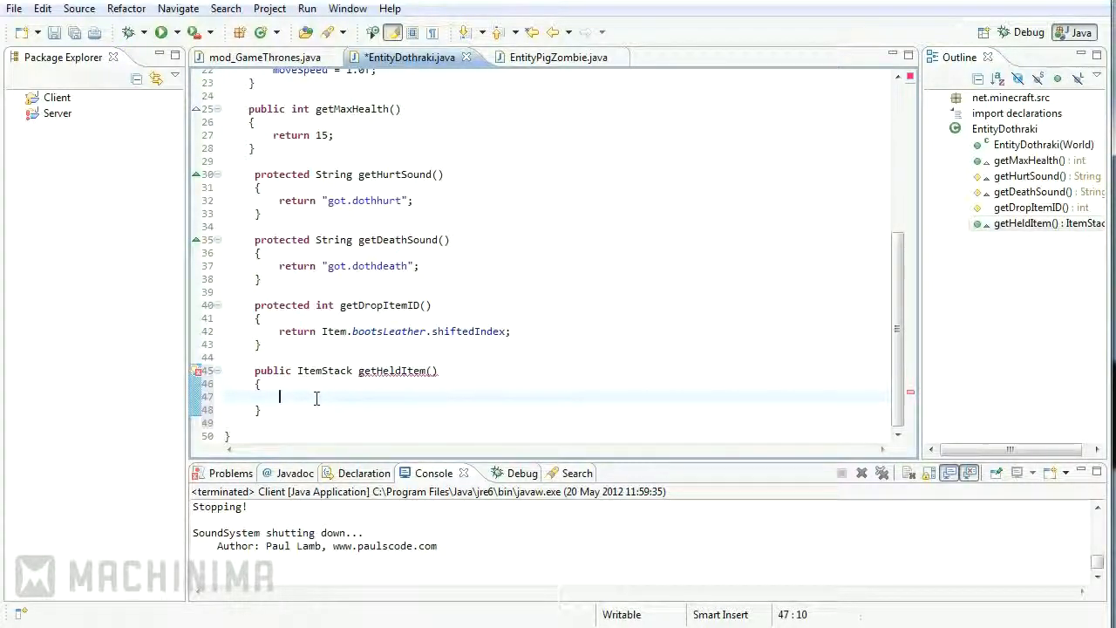
{"action": "type", "text": "ItemStack stack = new ItemStac"}
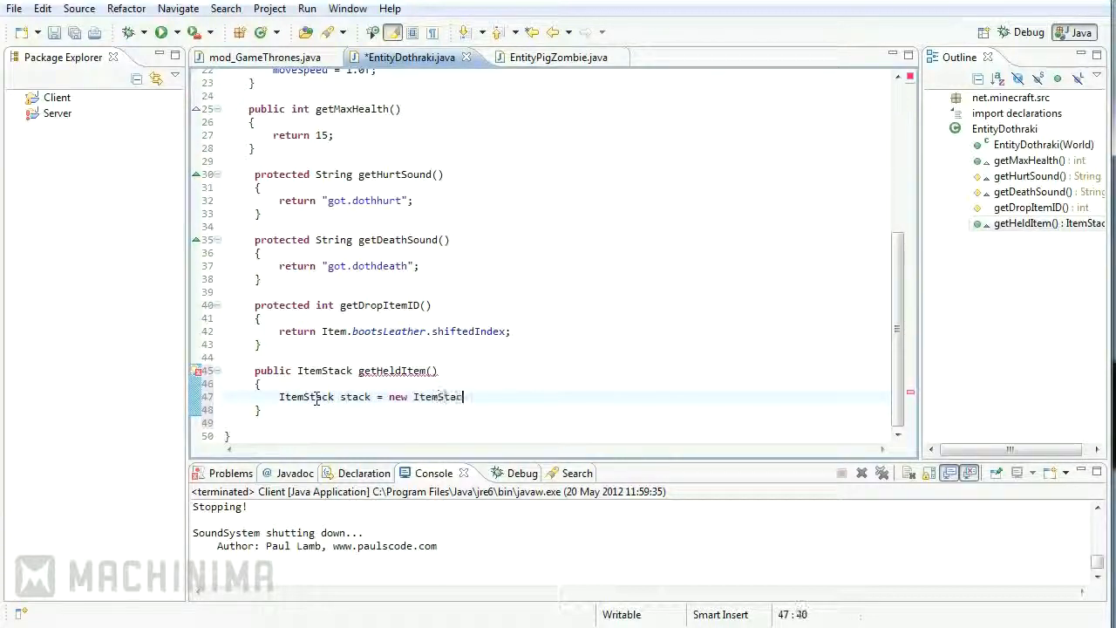
{"action": "type", "text": "()"}
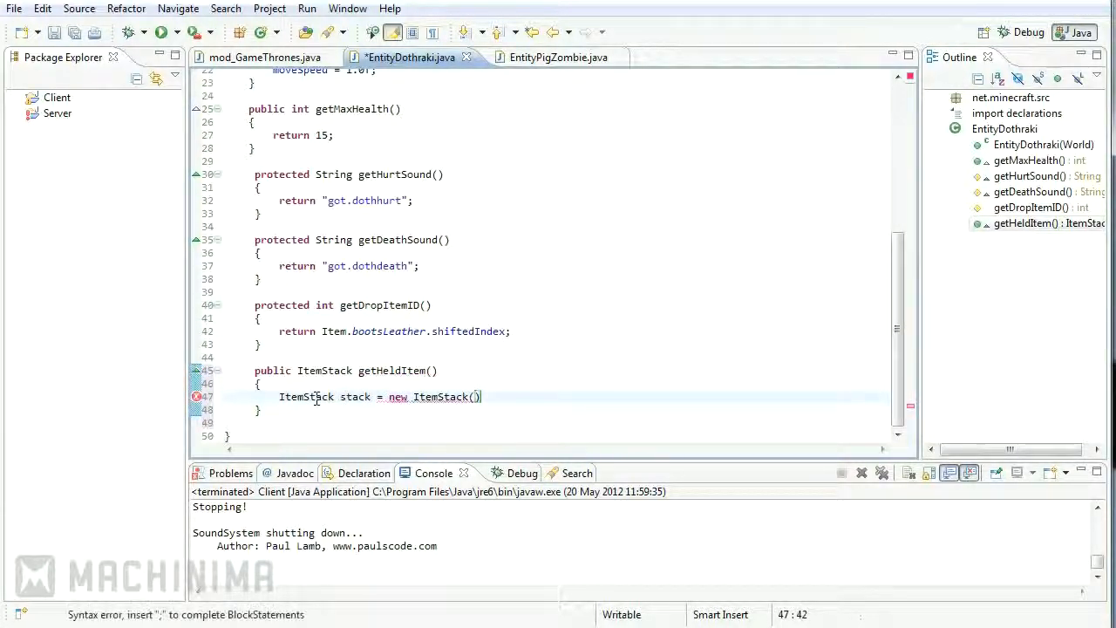
{"action": "type", "text": "Item"}
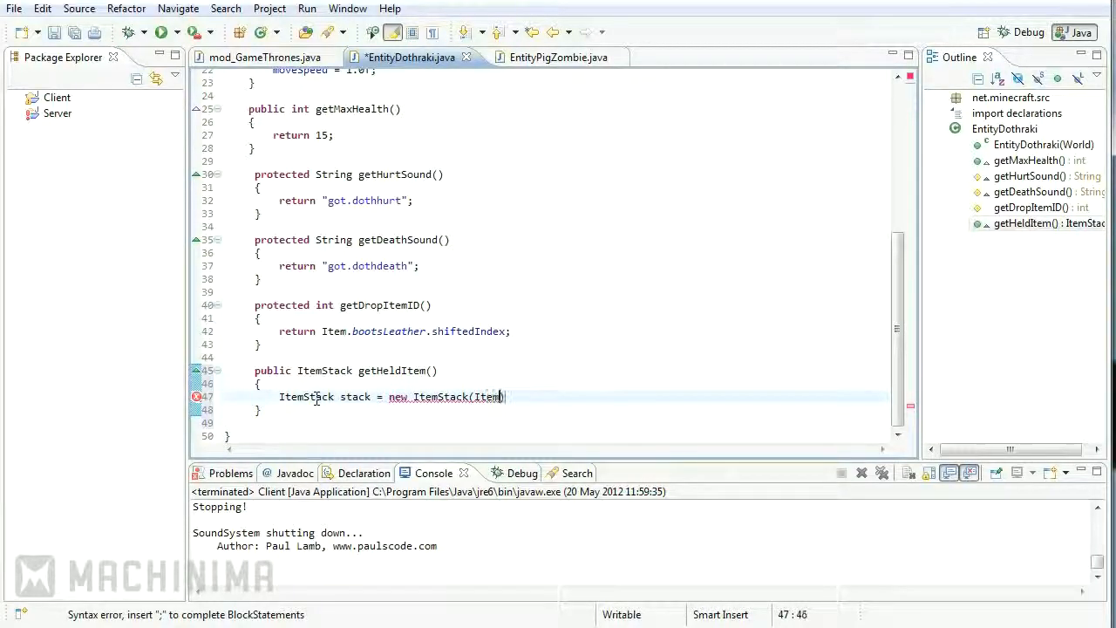
{"action": "type", "text": "."}
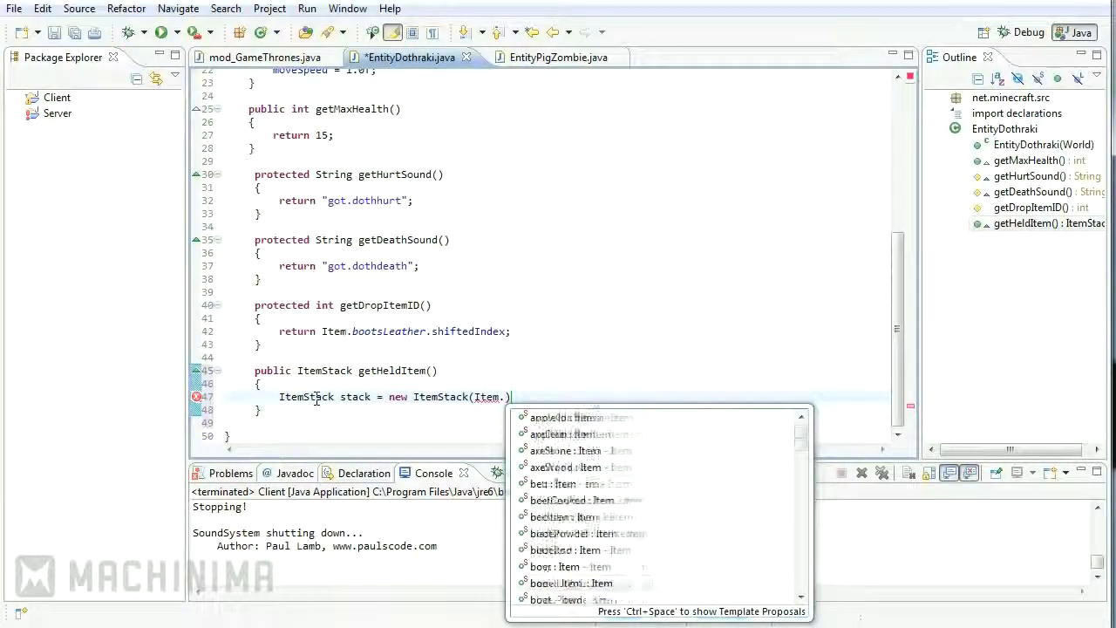
{"action": "type", "text": "bucketEmpty"}
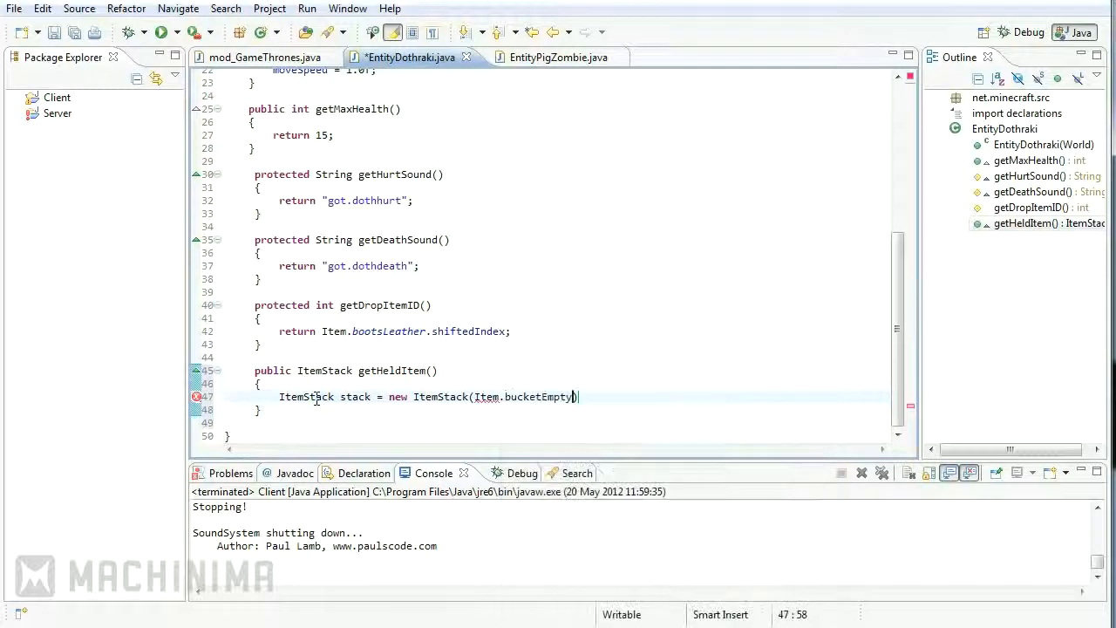
{"action": "type", "text": ";"}
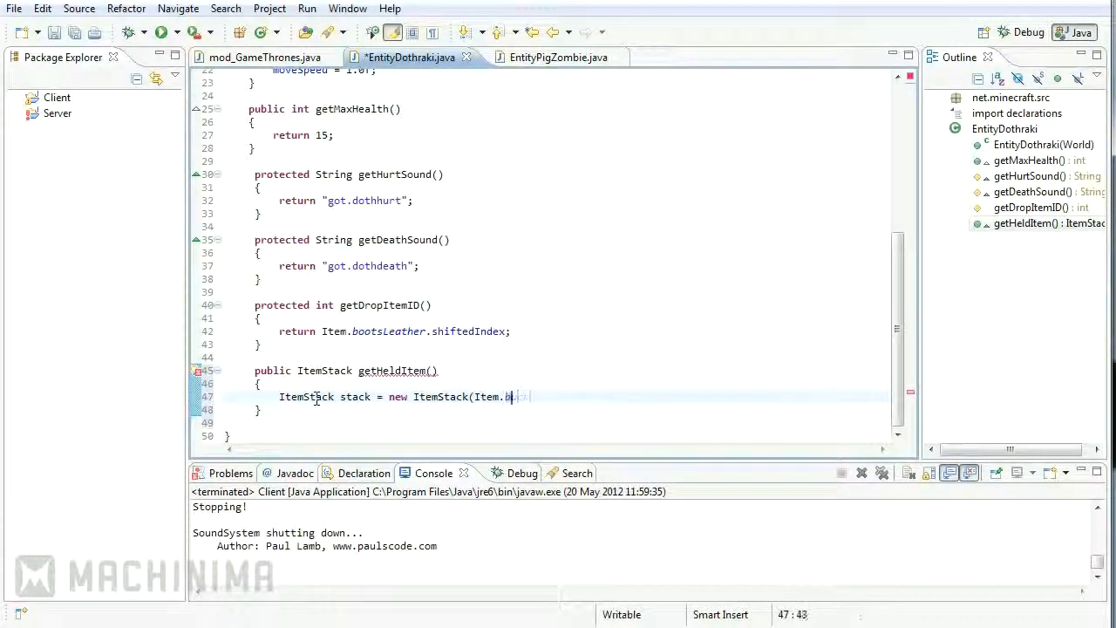
Change the stack's item to Item.cookie and add 'return stack;'.
{"action": "type", "text": "ookie"}
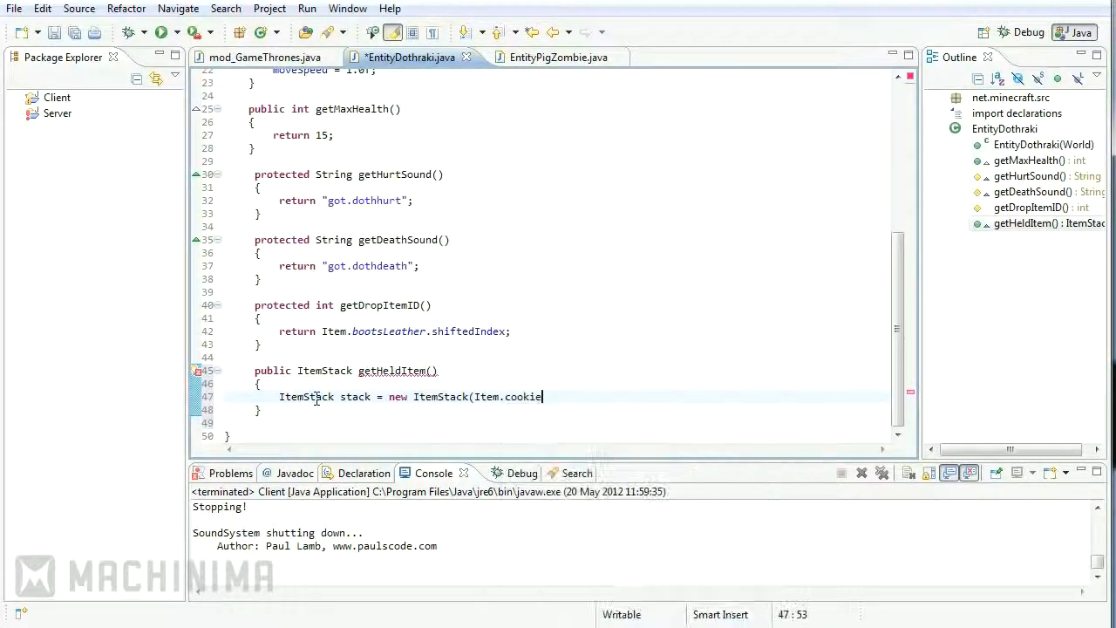
{"action": "type", "text": ");"}
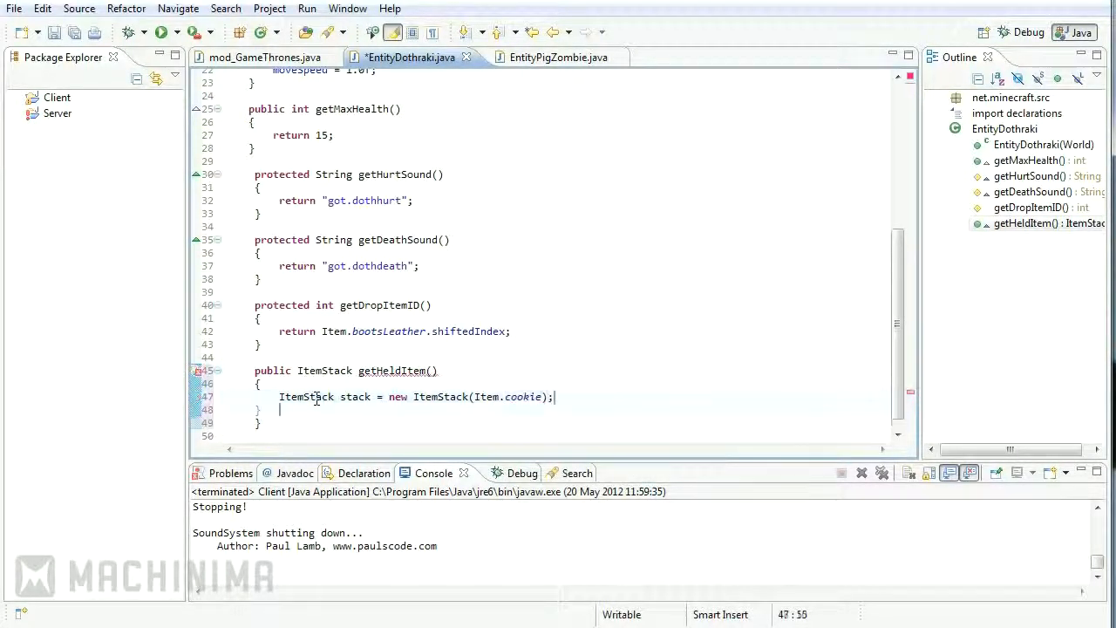
{"action": "type", "text": "return st"}
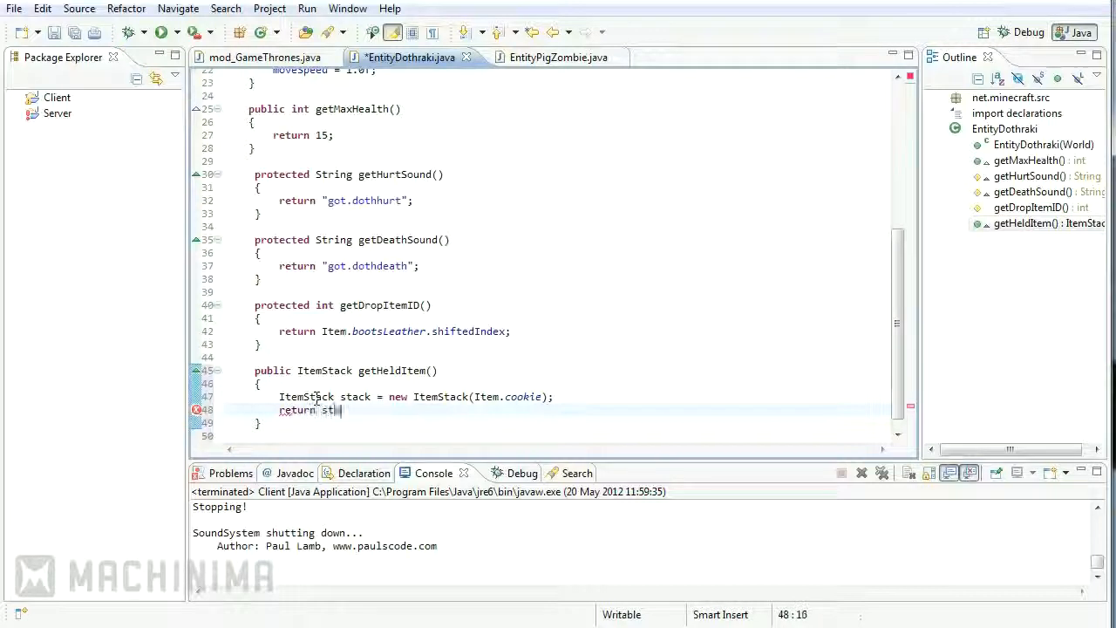
{"action": "type", "text": "ack;"}
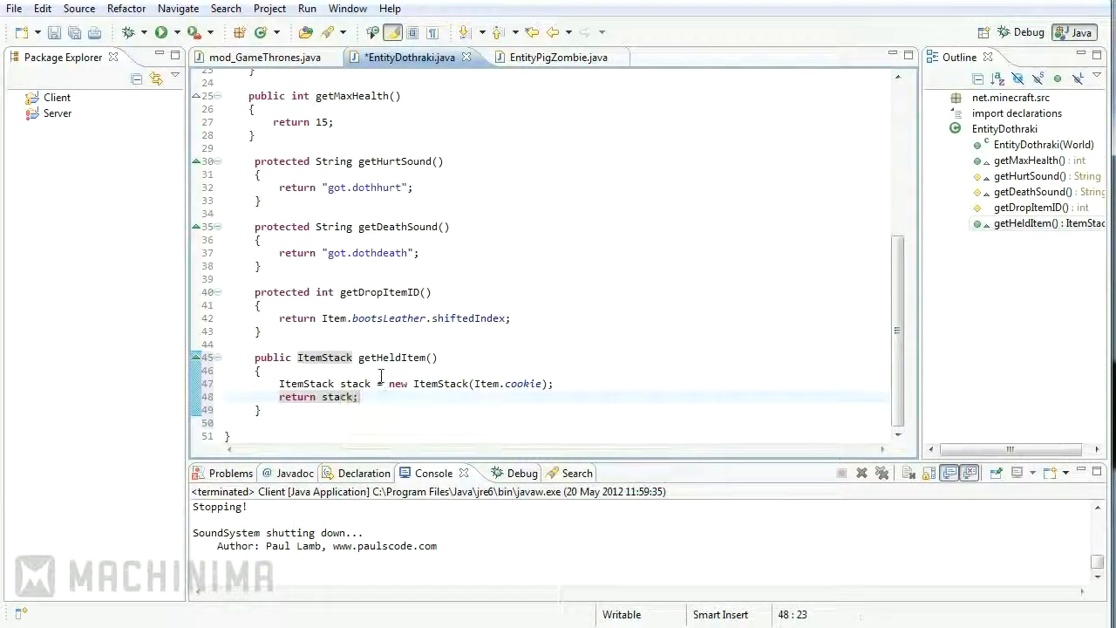
{"action": "left_click", "coordinate": [547, 56]}
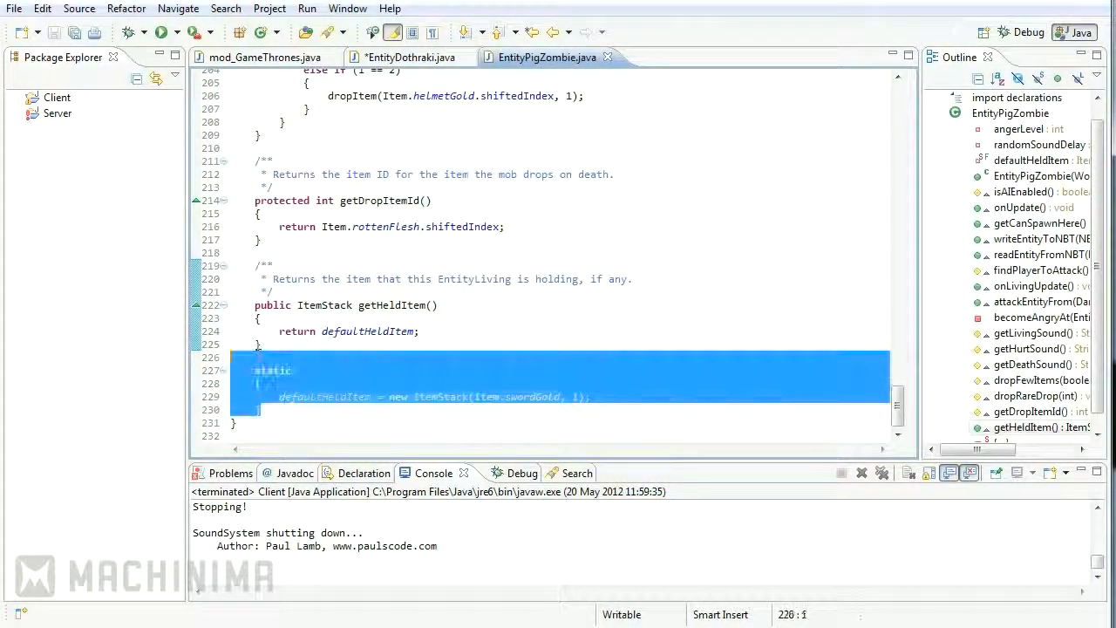
{"action": "left_click", "coordinate": [408, 56]}
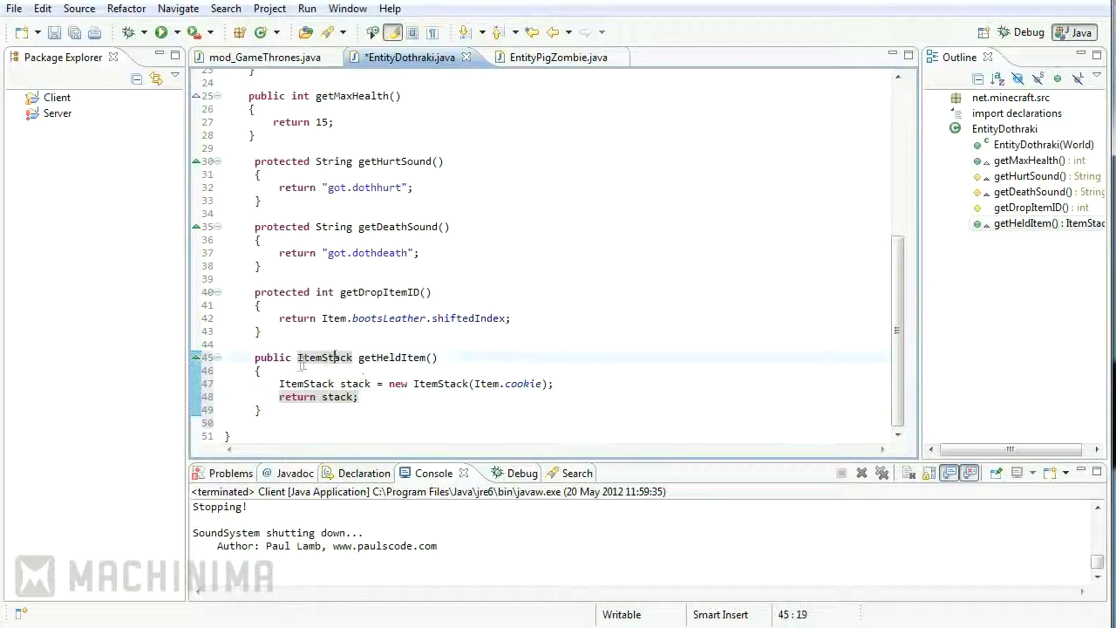
{"action": "left_click", "coordinate": [295, 358]}
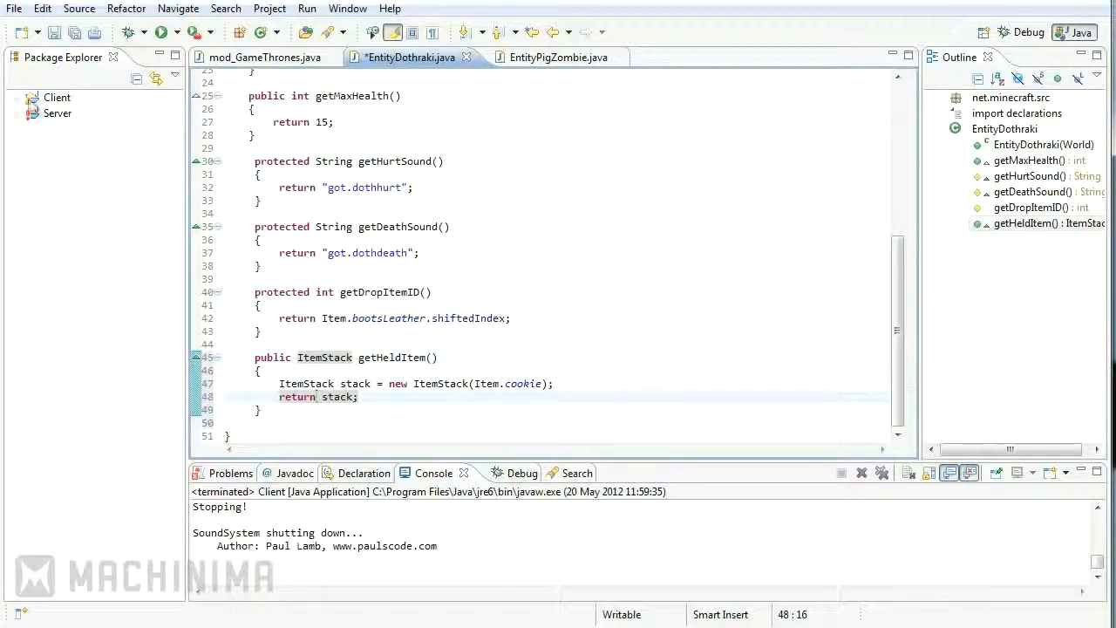
{"action": "left_click", "coordinate": [18, 98]}
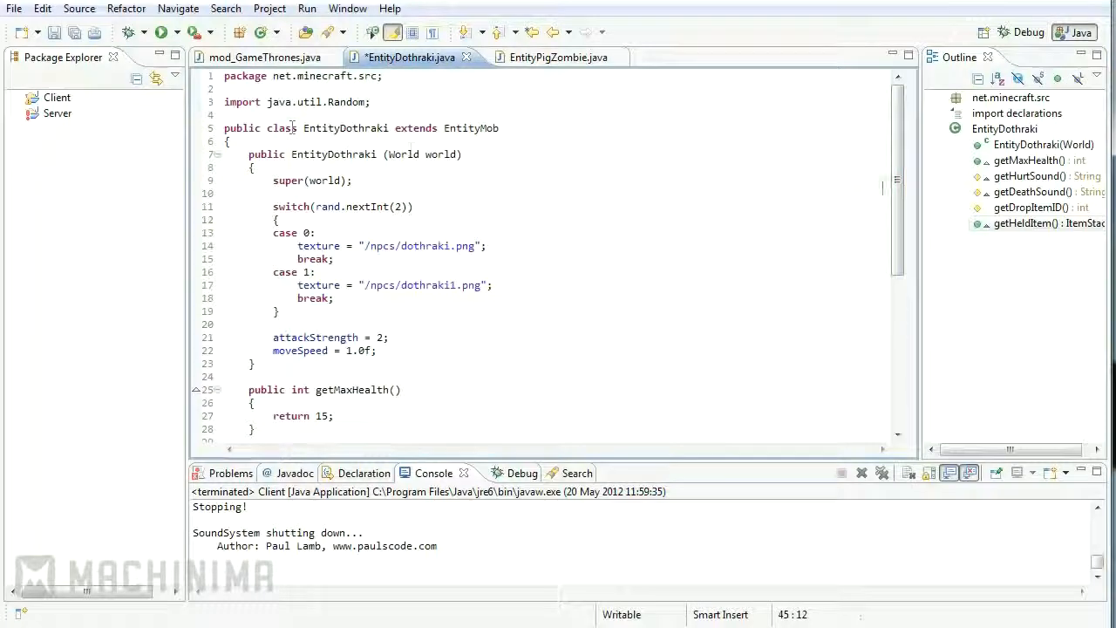
{"action": "scroll", "scroll_direction": "down", "scroll_amount": 3}
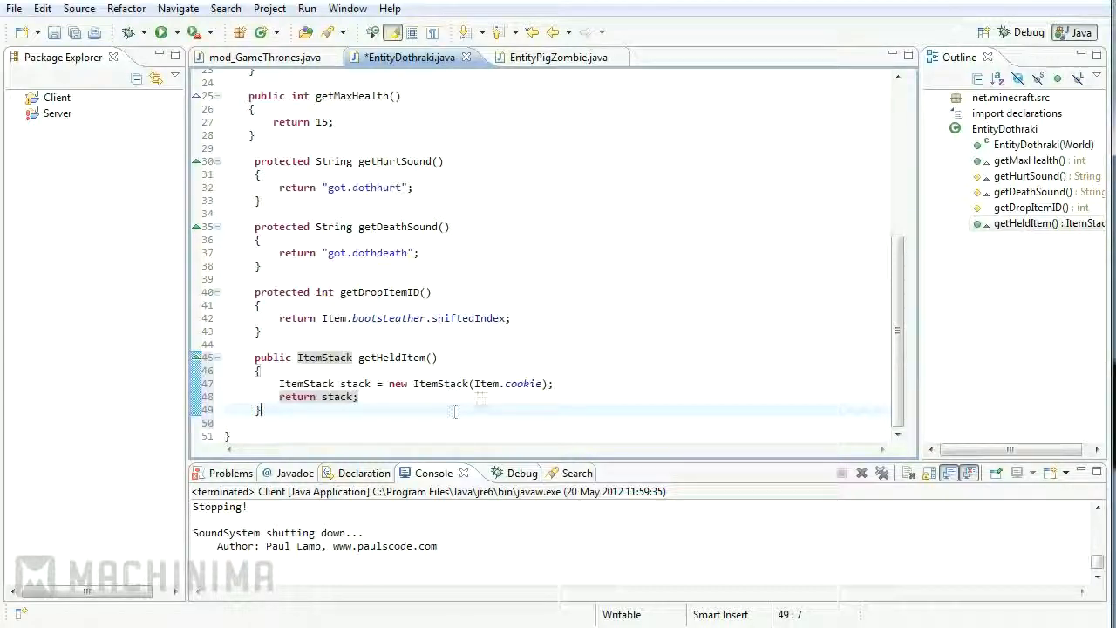
{"action": "left_click", "coordinate": [548, 55]}
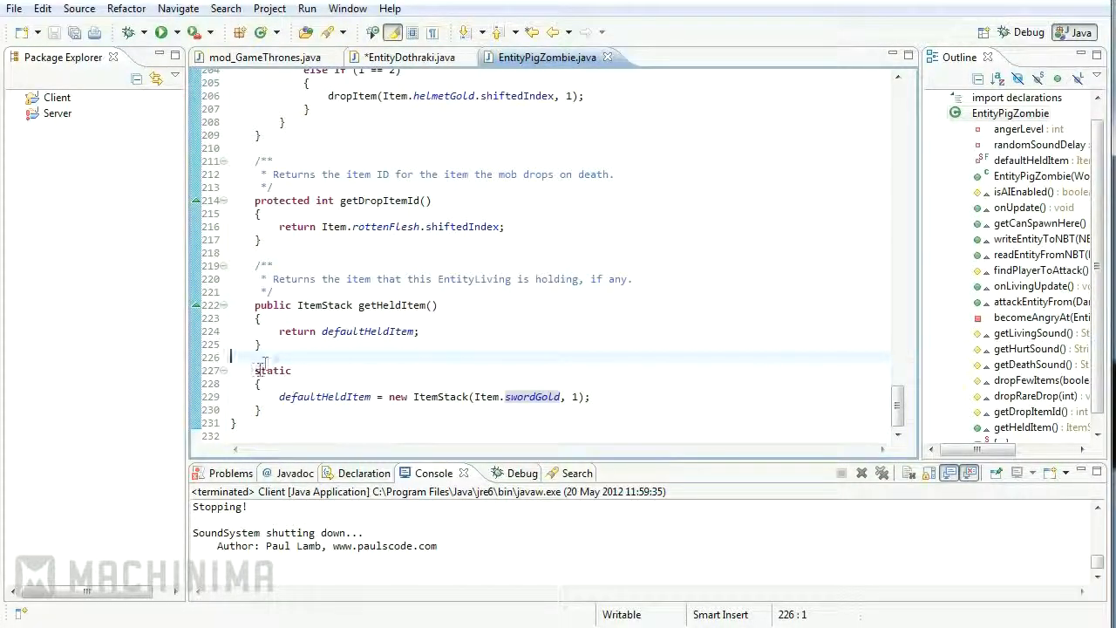
{"action": "left_click", "coordinate": [410, 55]}
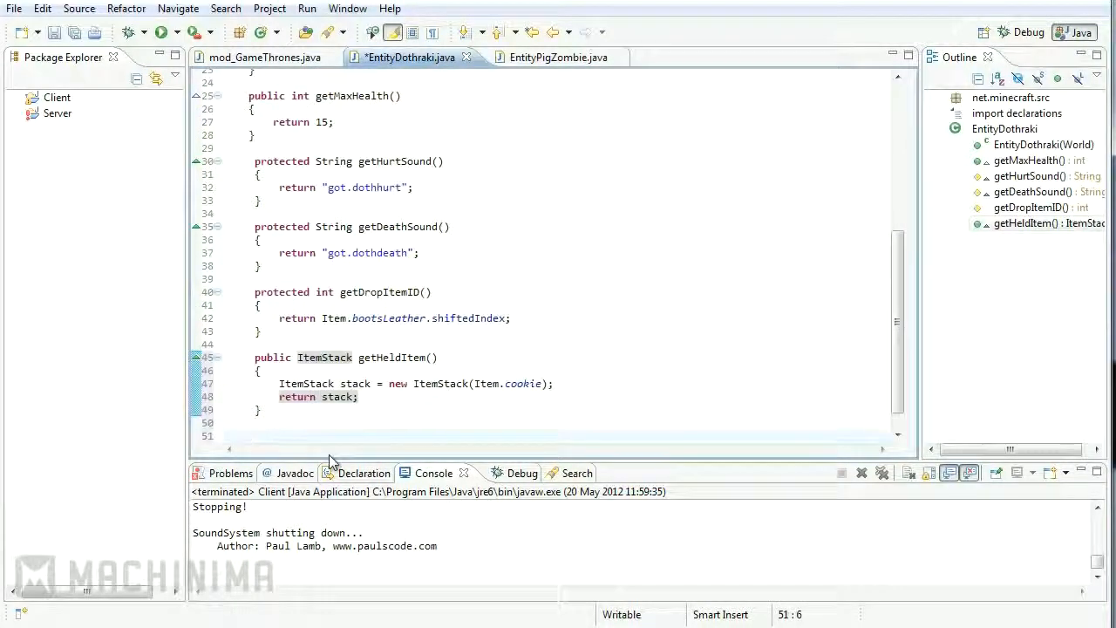
Begin a 'private static ItemStack = new ItemStack()' field declaration.
{"action": "type", "text": "pu"}
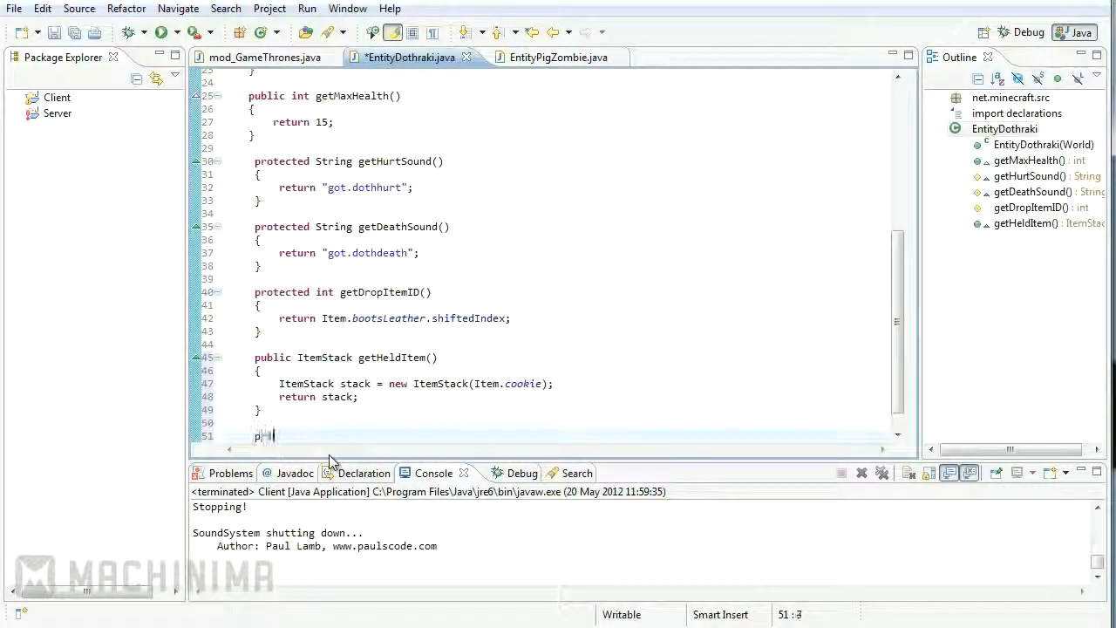
{"action": "type", "text": "rivate static"}
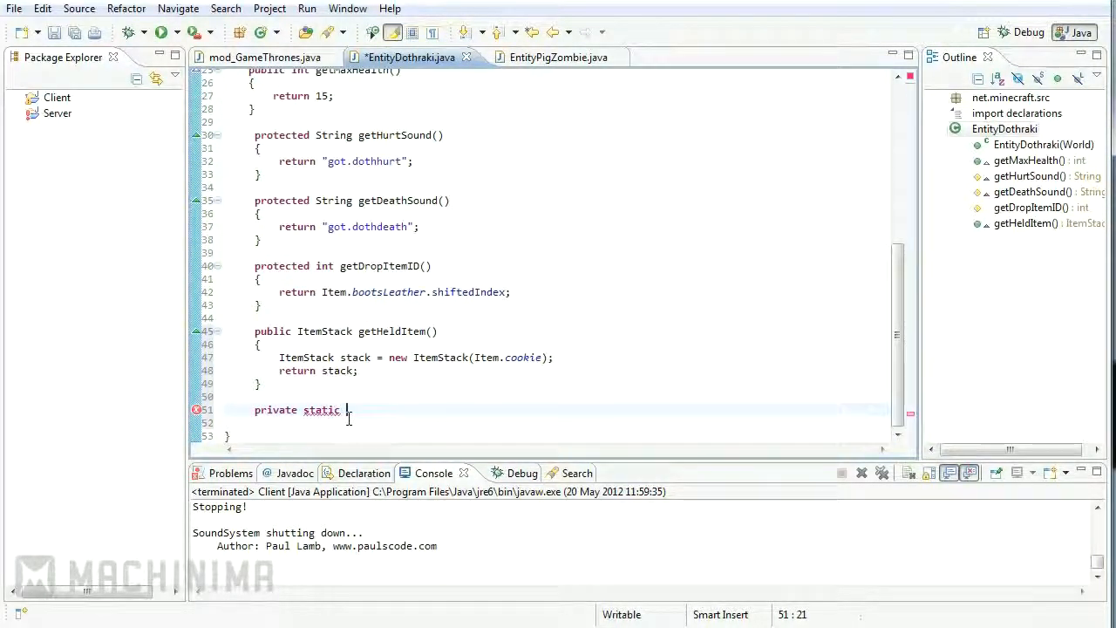
{"action": "type", "text": "Item"}
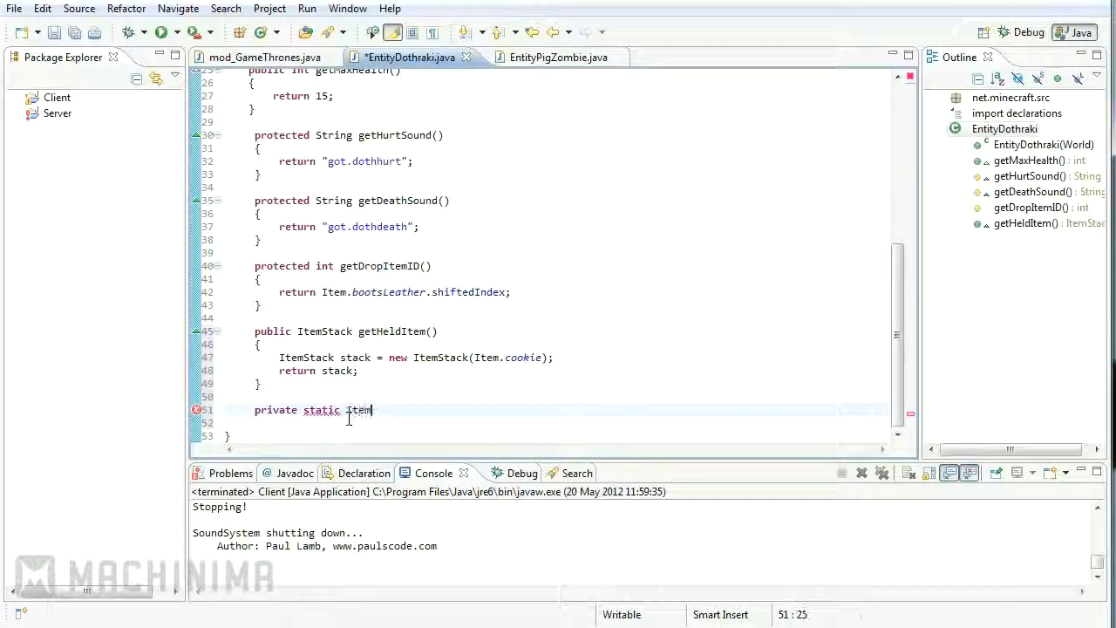
{"action": "type", "text": "Stack"}
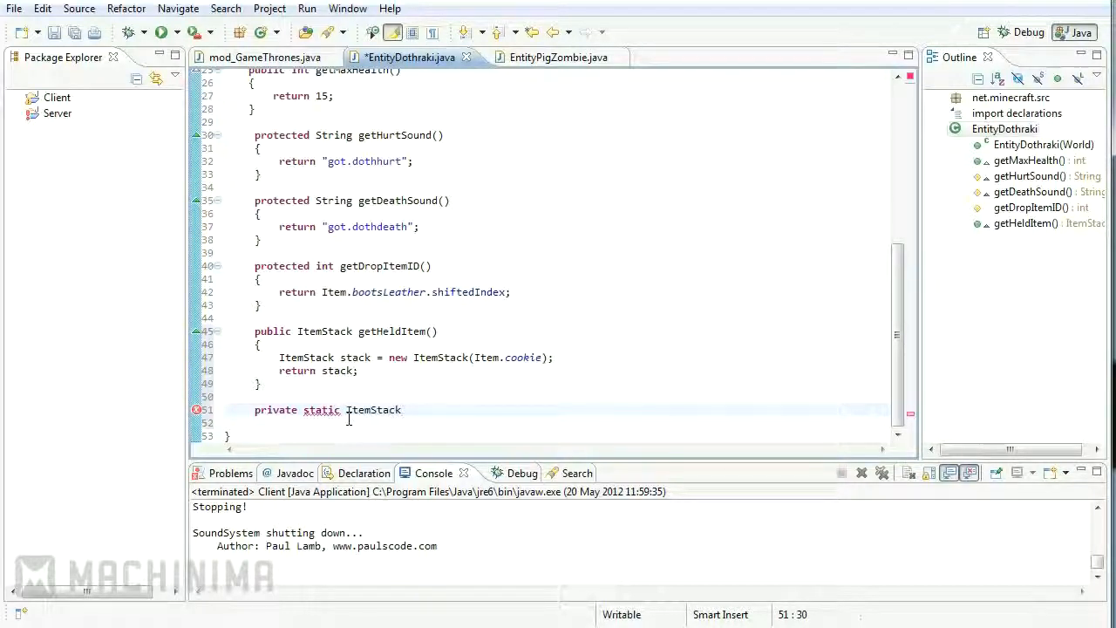
{"action": "type", "text": "= new"}
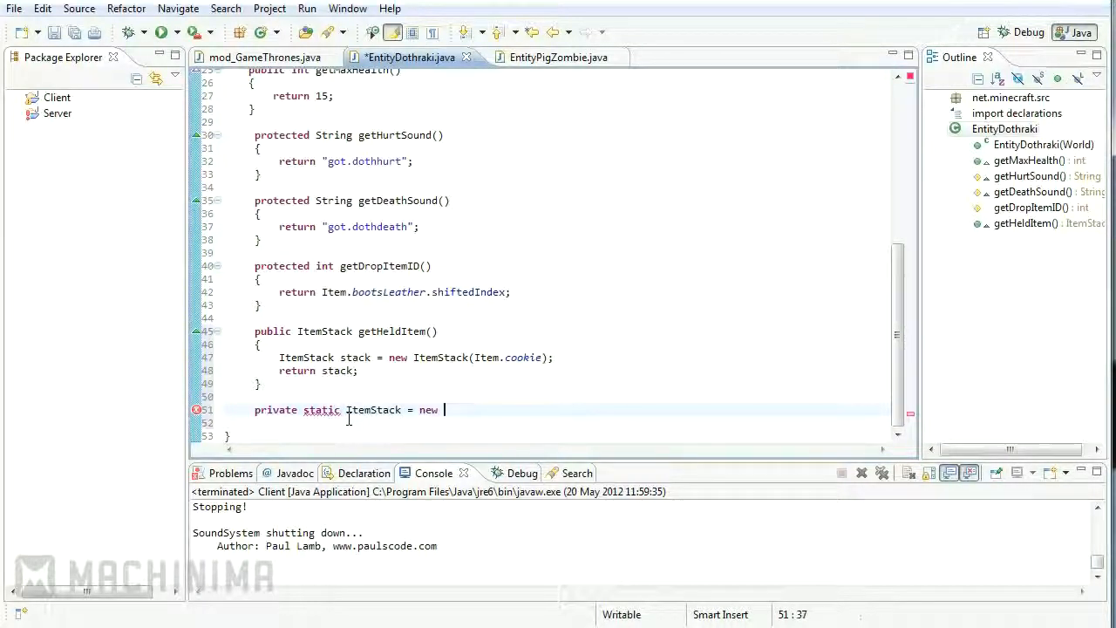
{"action": "type", "text": "ItemStack()"}
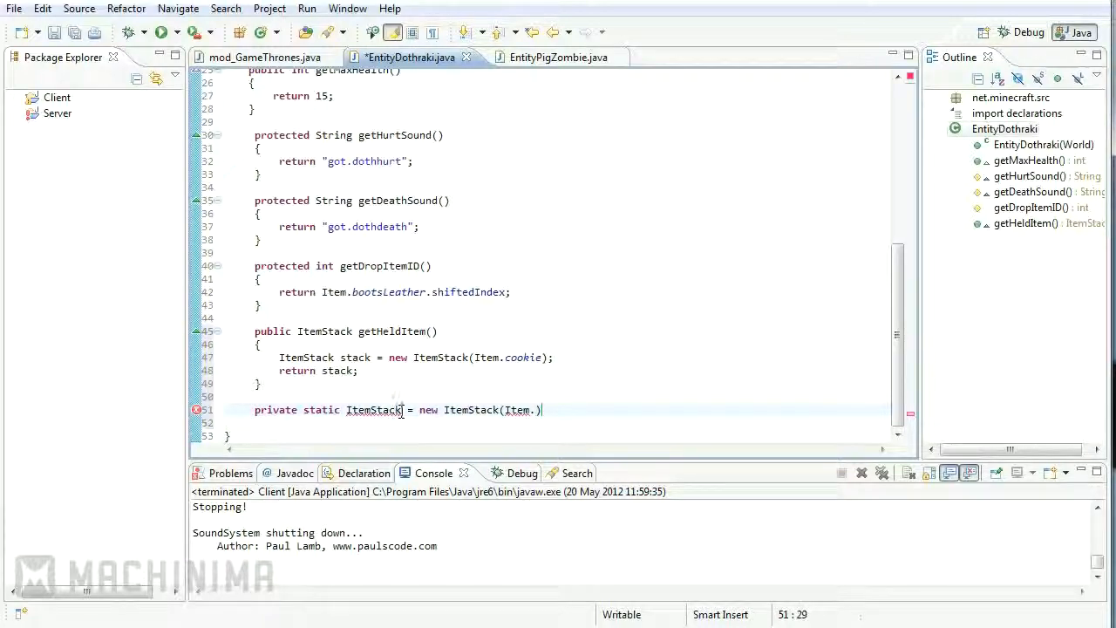
Complete the field as 'private static ItemStack heldItem = new ItemStack(Item.cookie);'.
{"action": "left_click", "coordinate": [547, 55]}
{"action": "type", "text": "private s"}
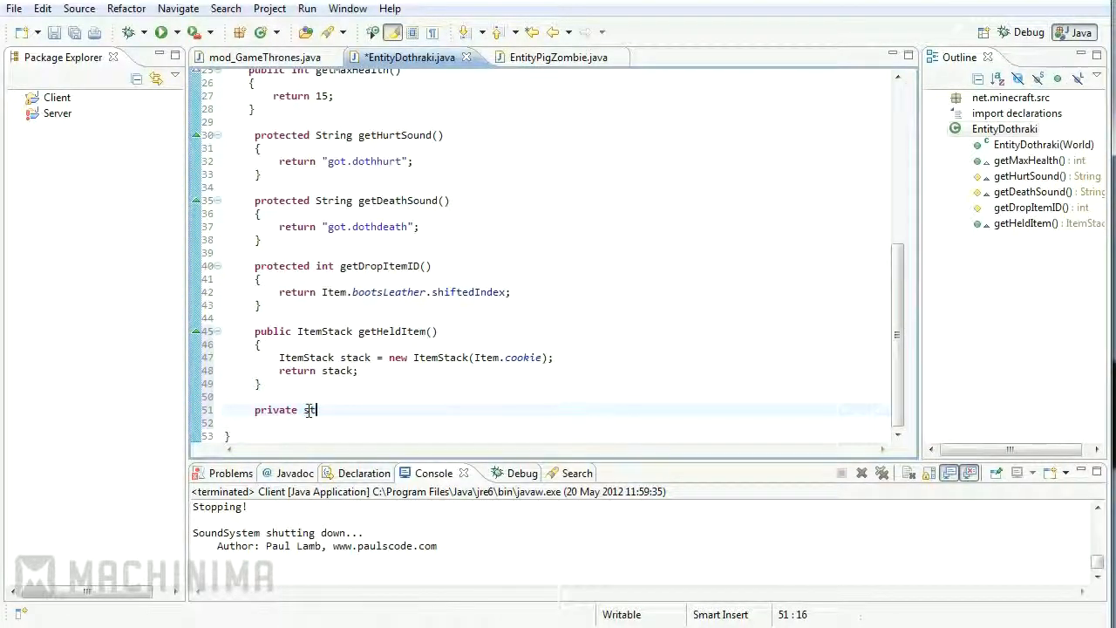
{"action": "type", "text": "tatic ItemStack"}
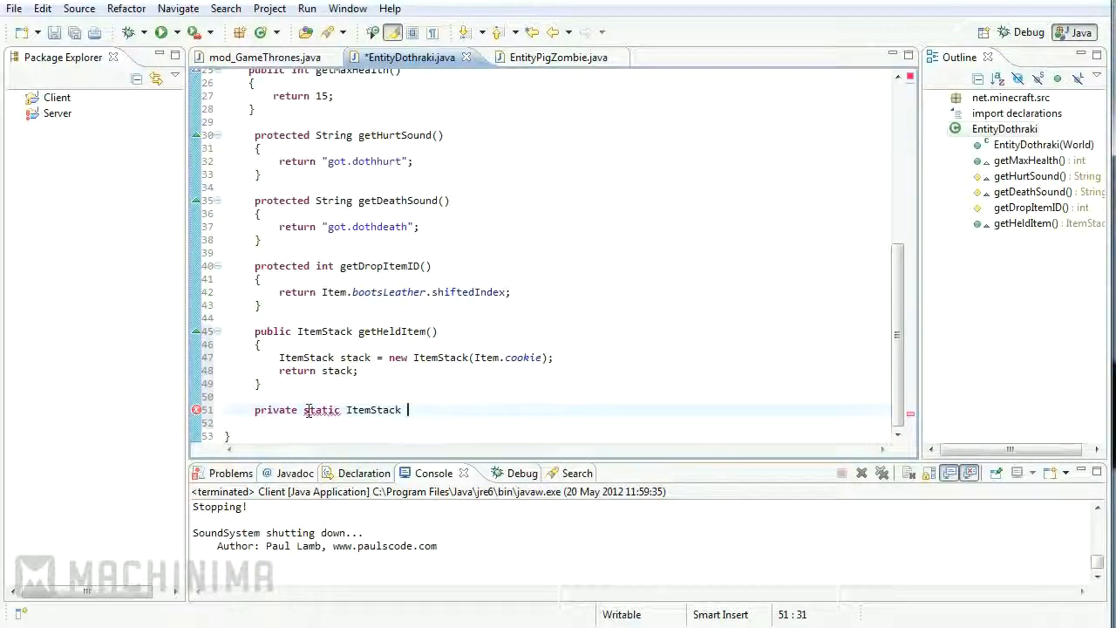
{"action": "type", "text": "heldItem"}
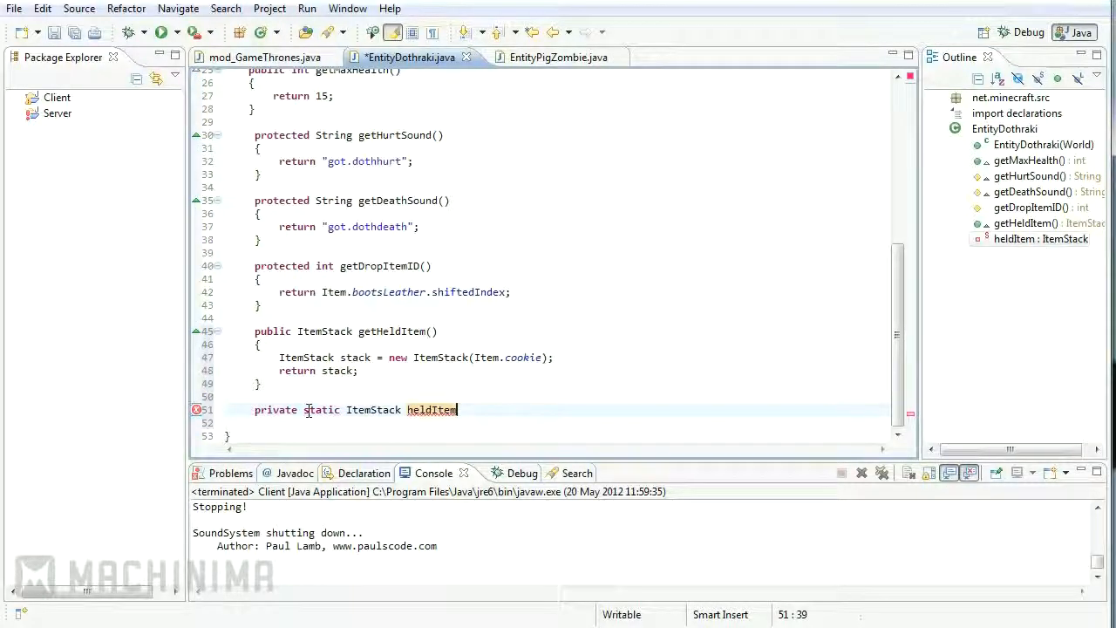
{"action": "type", "text": "= new"}
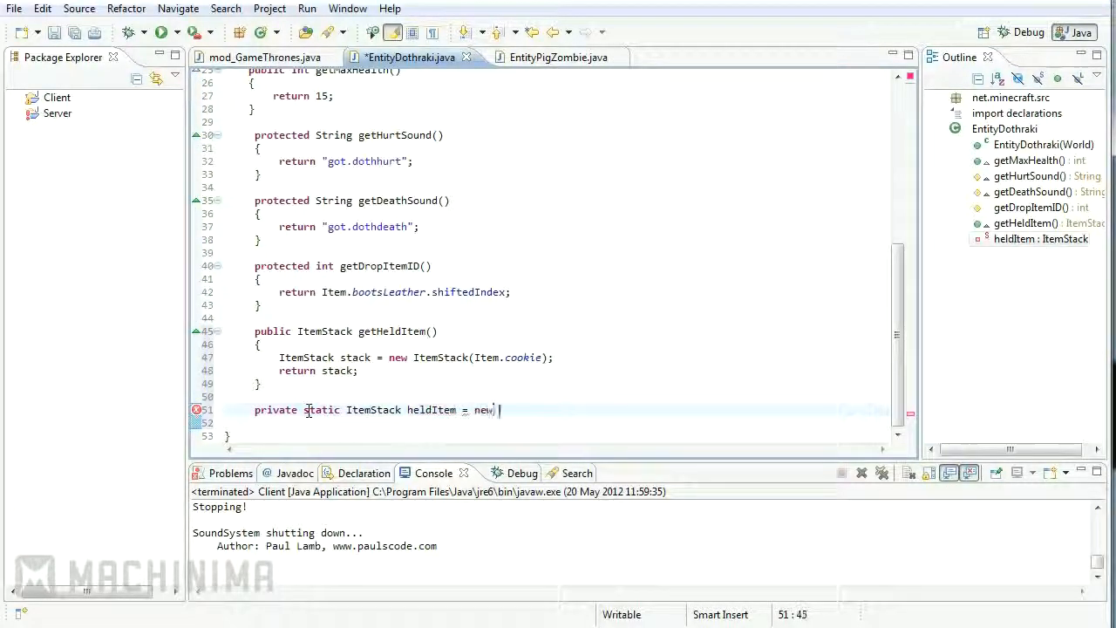
{"action": "type", "text": "ItemStack(Item."}
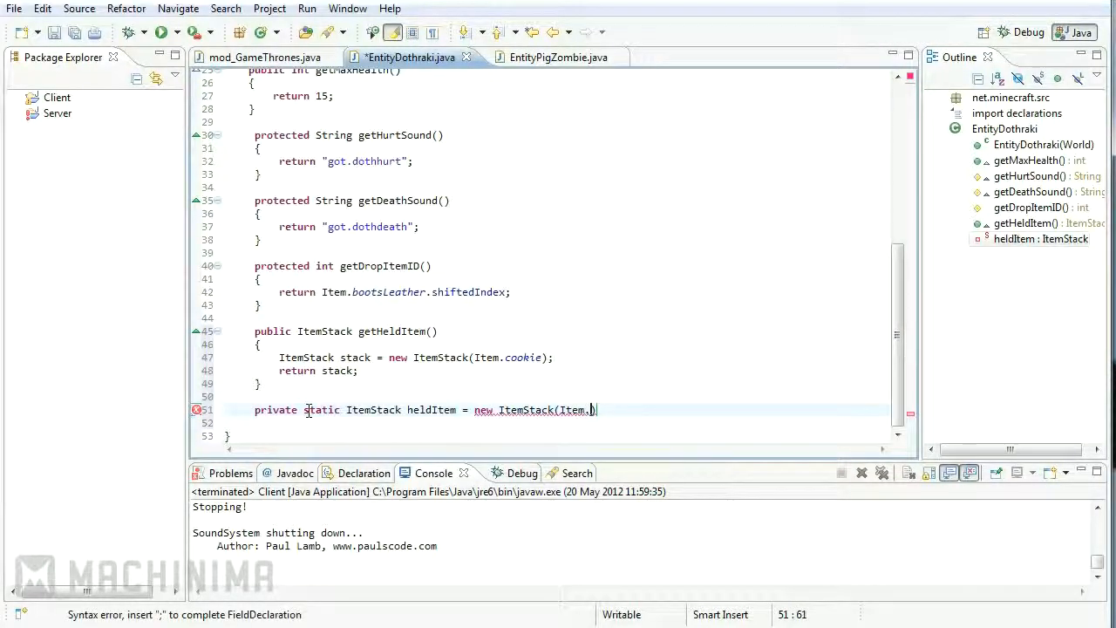
{"action": "type", "text": "cookie"}
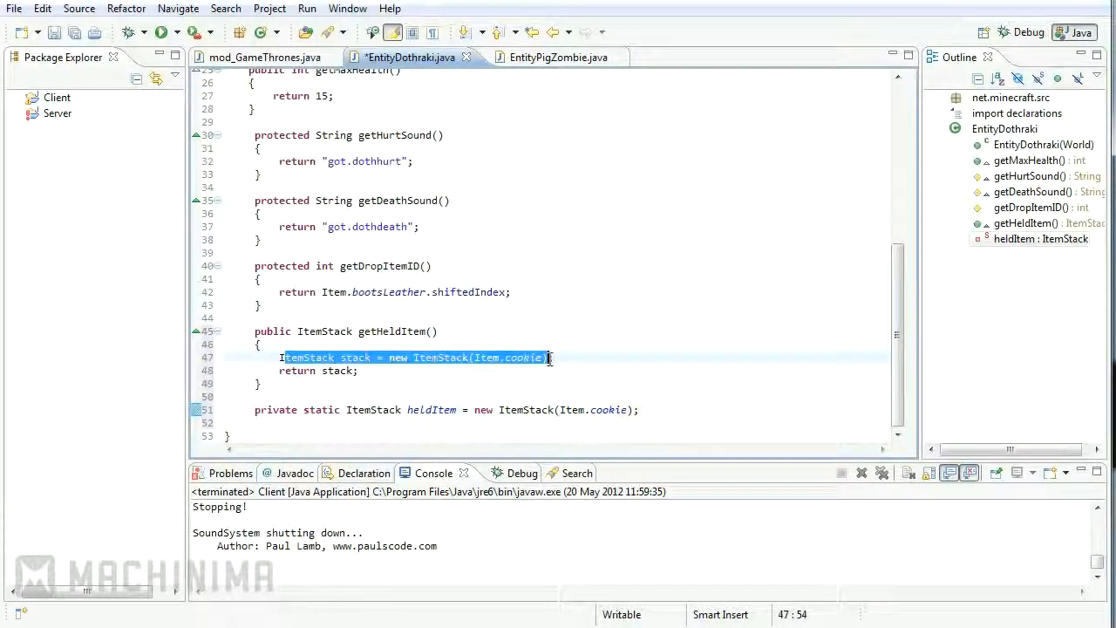
Remove the local cookie stack line and return heldItem instead.
{"action": "key", "text": "Delete"}
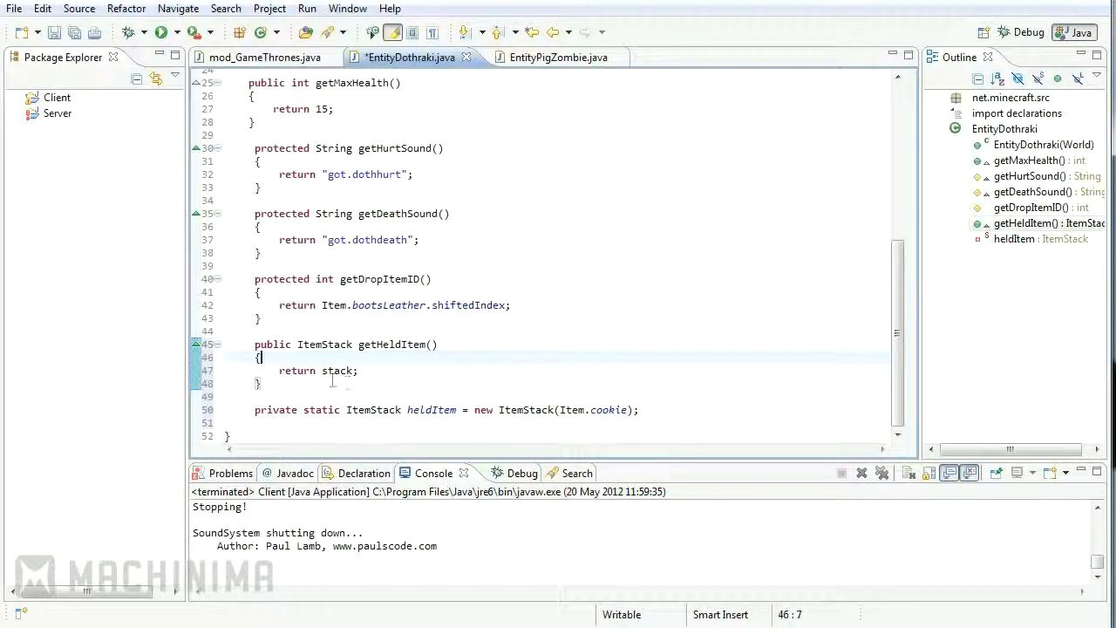
{"action": "type", "text": "heldItem"}
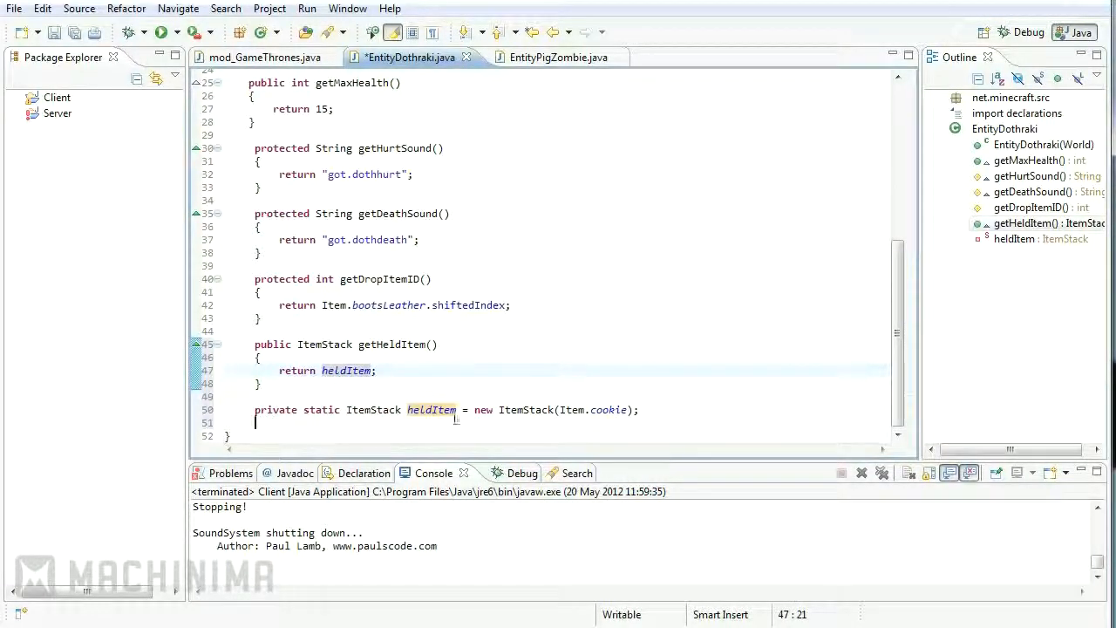
{"action": "mouse_move", "coordinate": [345, 369]}
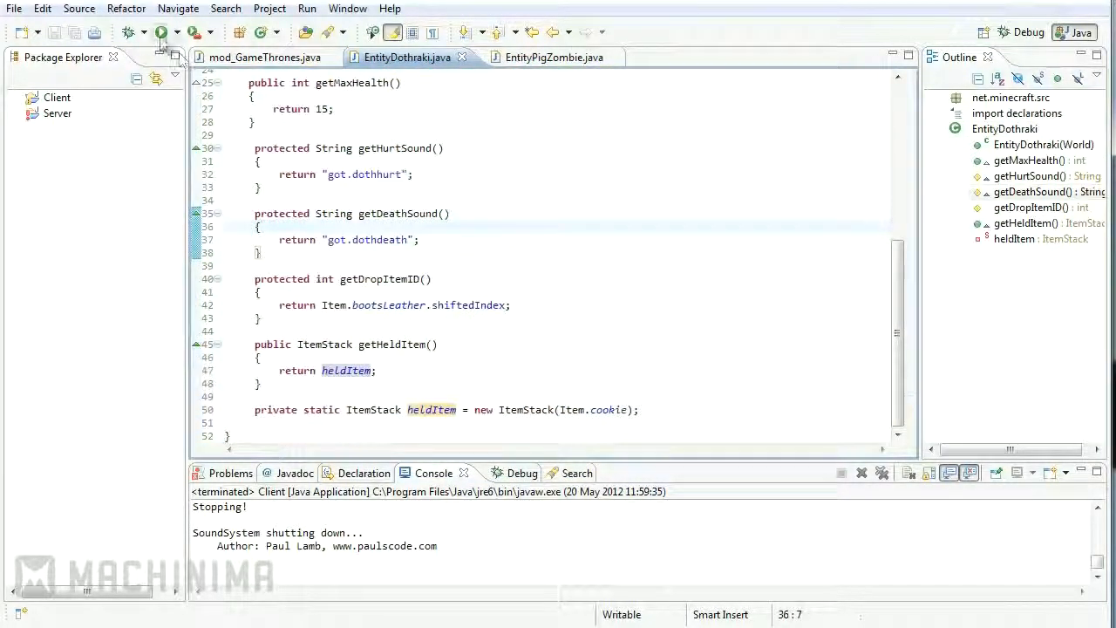
Run the Minecraft client to test the cookie heldItem, then close the game window.
{"action": "left_click", "coordinate": [161, 32]}
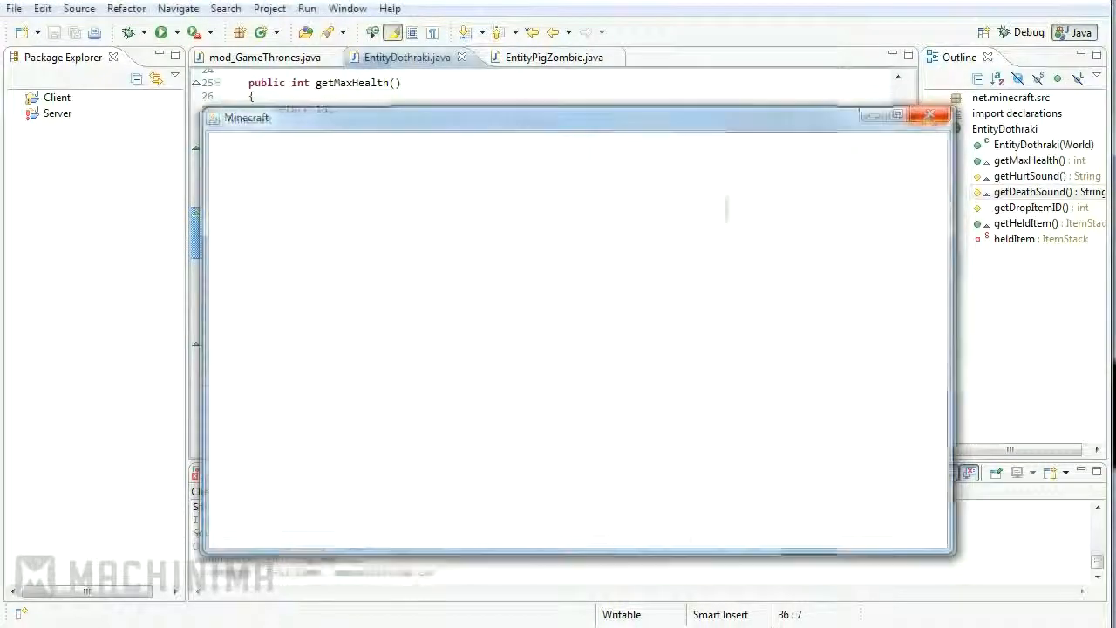
{"action": "left_click", "coordinate": [930, 115]}
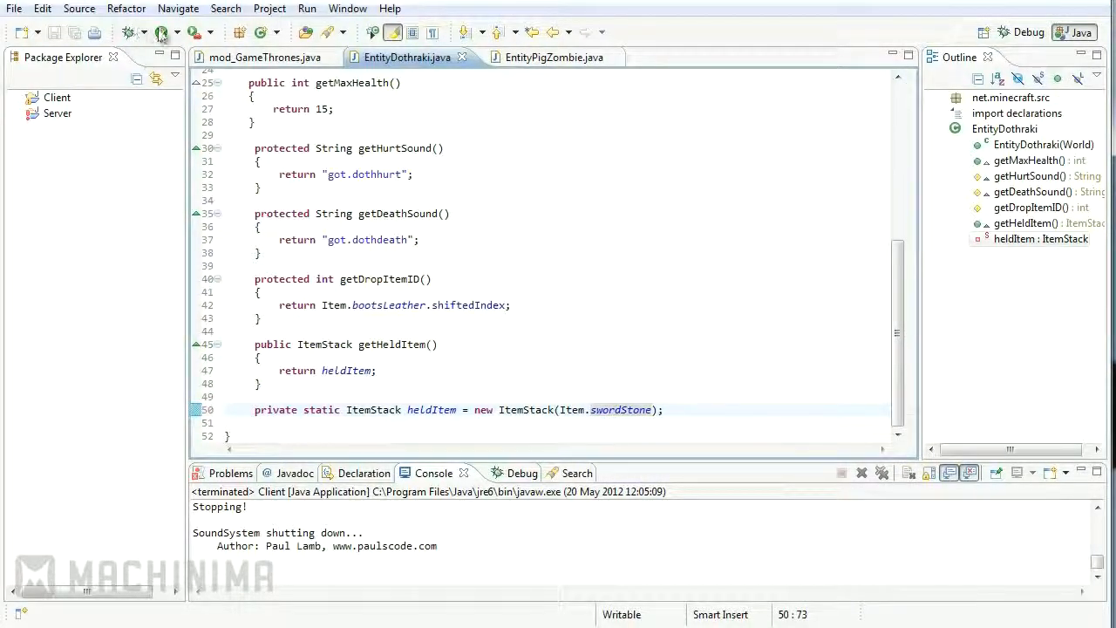
Run Minecraft again with heldItem set to Item.swordStone.
{"action": "left_click", "coordinate": [160, 31]}
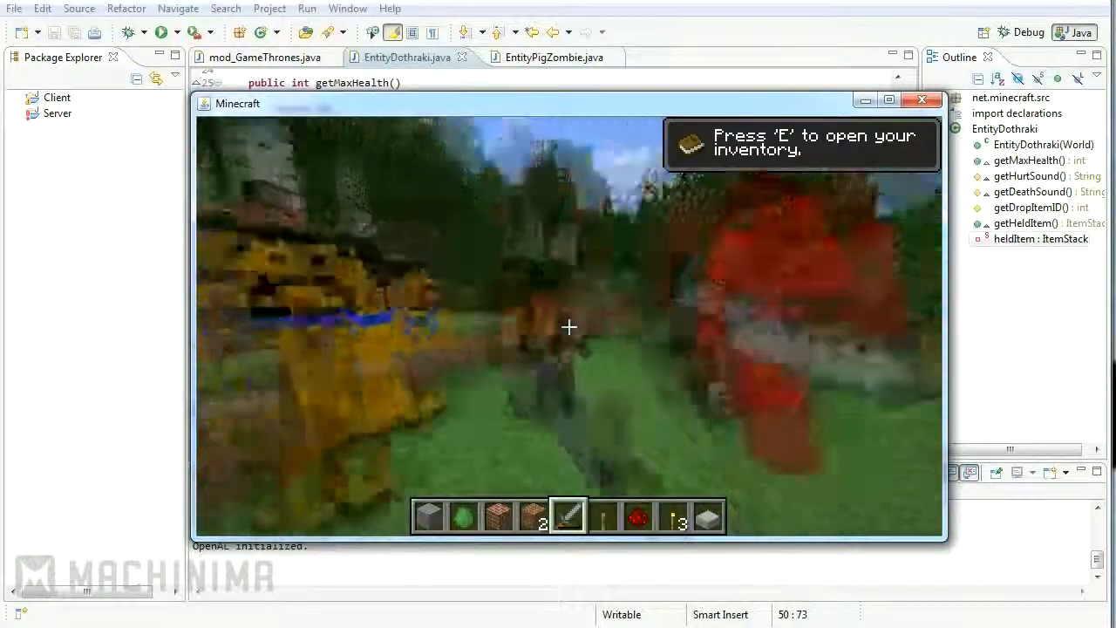
Approach the sword-wielding Dothraki, then pause to the game menu with Esc.
{"action": "key", "text": "Escape"}
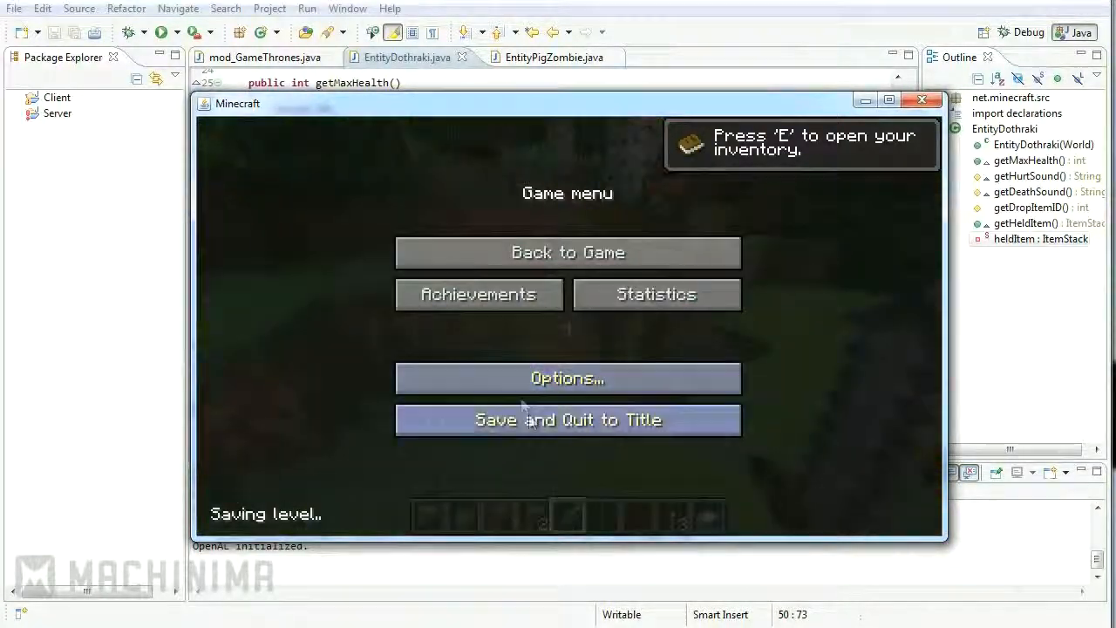